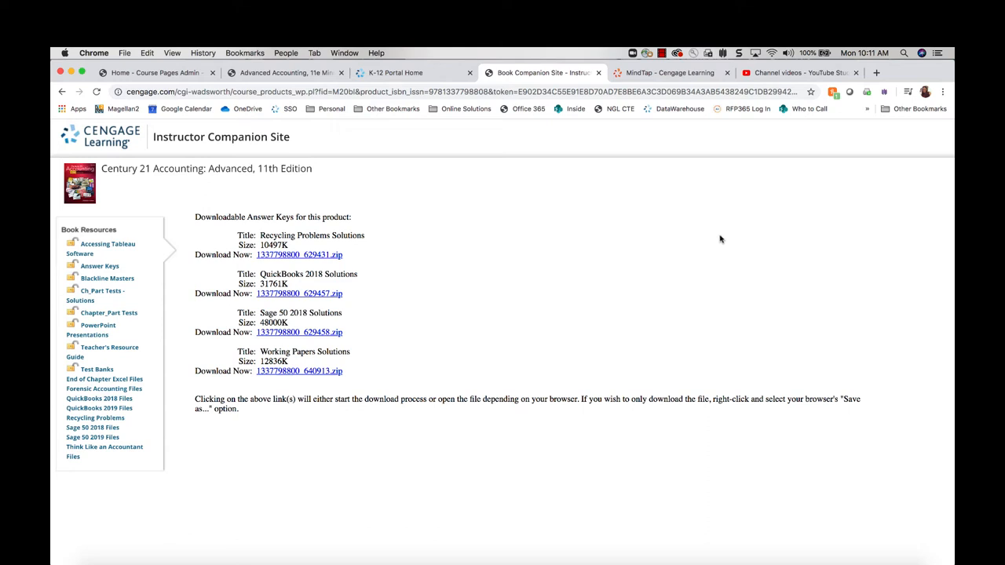
{"action": "mouse_move", "coordinate": [260, 191]}
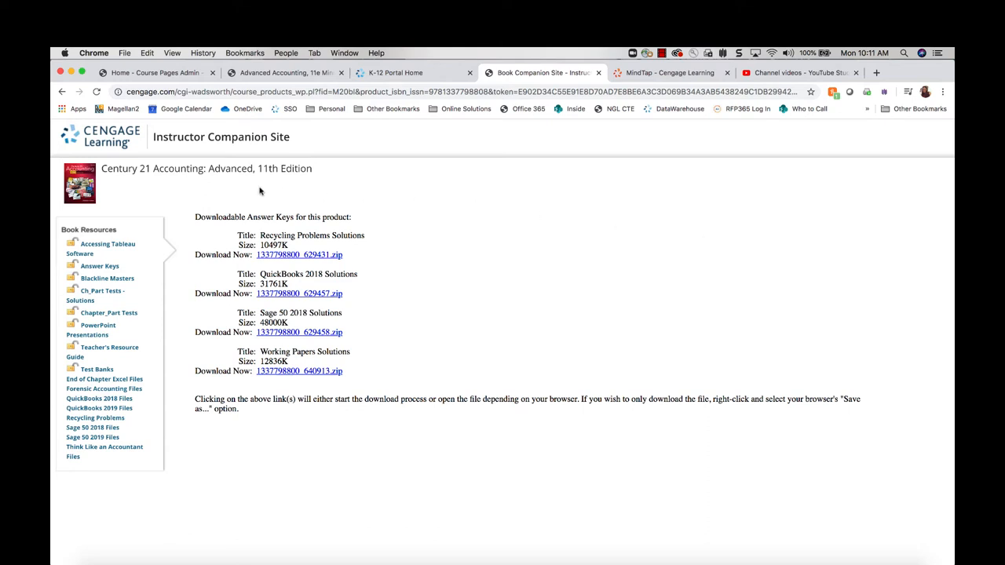
{"action": "mouse_move", "coordinate": [369, 129]}
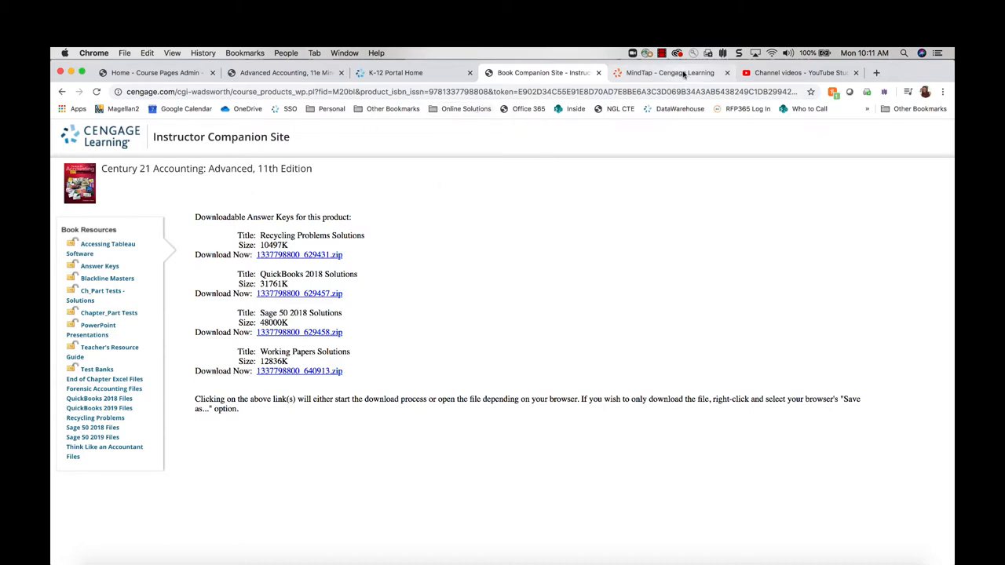
Switch to the MindTap course page for Century 21 Accounting: Advanced 11e
{"action": "left_click", "coordinate": [669, 72]}
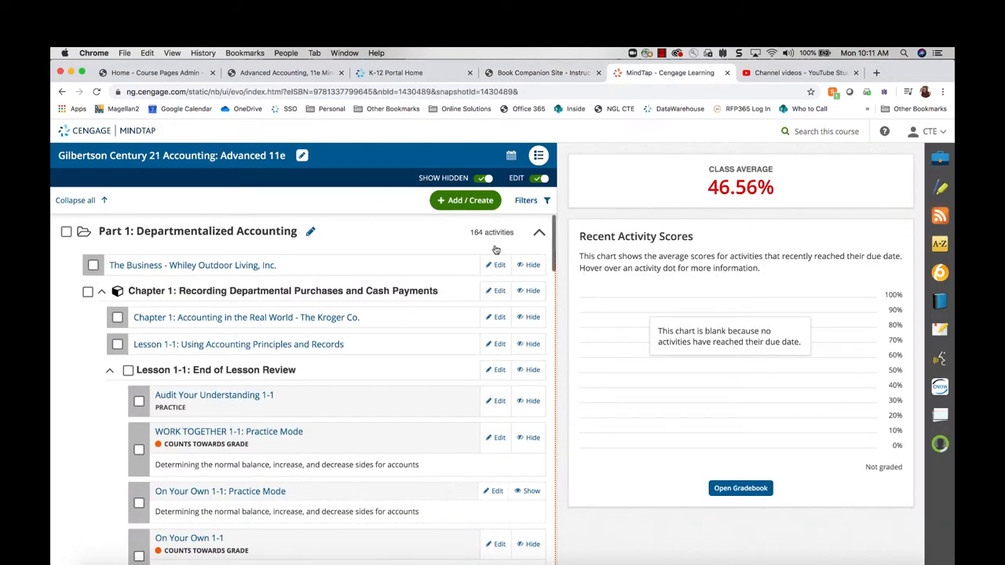
{"action": "mouse_move", "coordinate": [584, 113]}
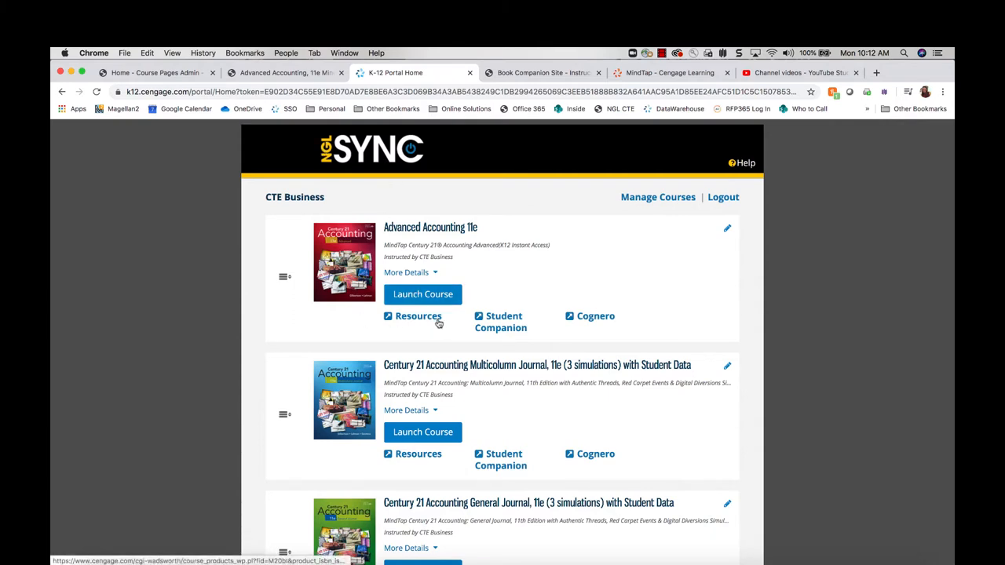
Go to the course Resources and download the Working Papers Solutions zip via its link menu
{"action": "left_click", "coordinate": [418, 316]}
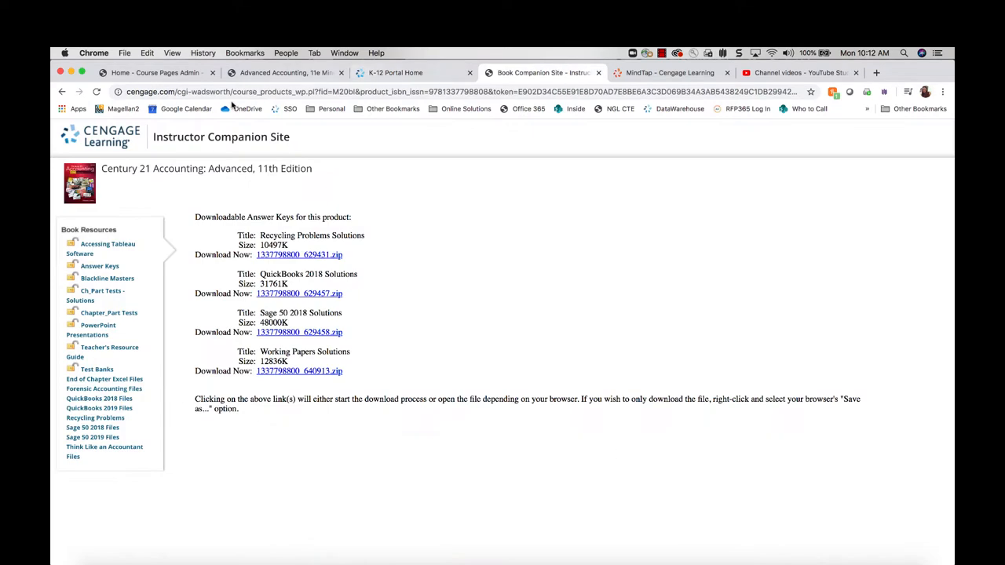
{"action": "mouse_move", "coordinate": [187, 248]}
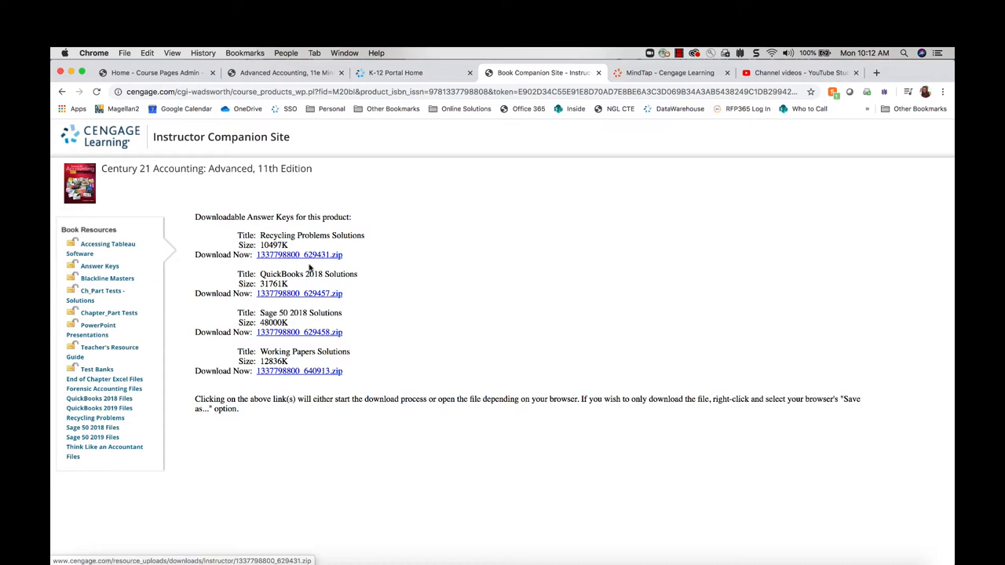
{"action": "mouse_move", "coordinate": [266, 376]}
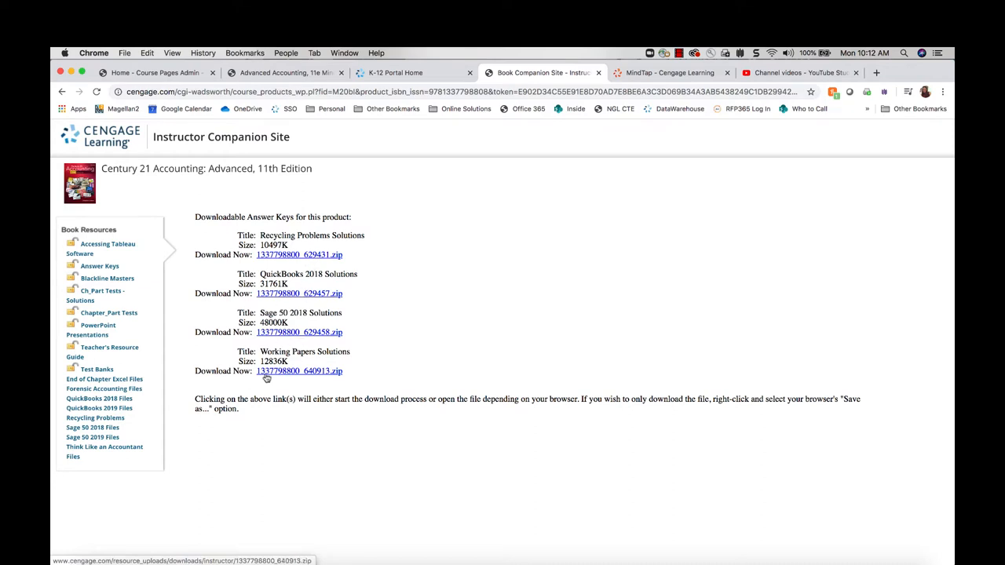
{"action": "mouse_move", "coordinate": [322, 378]}
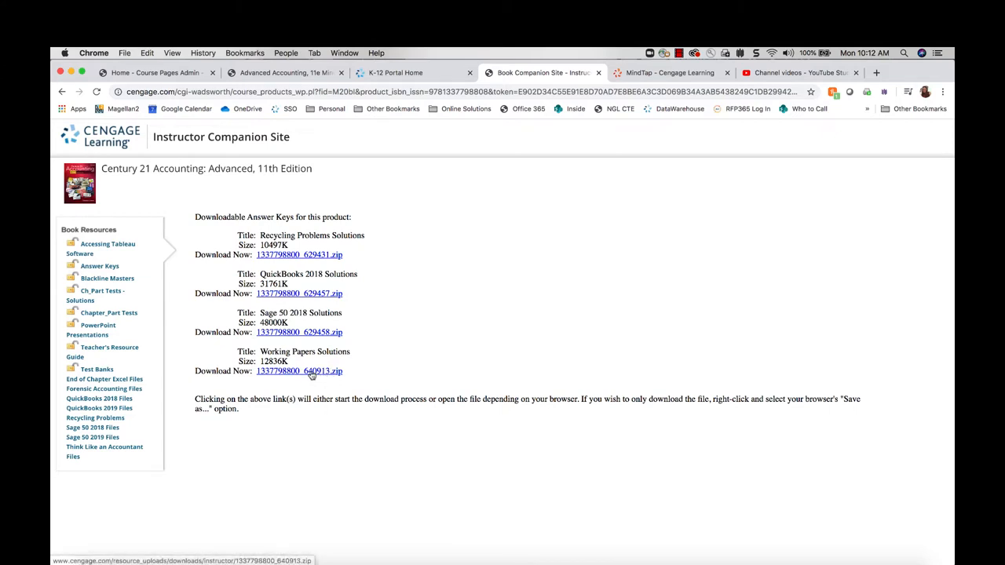
{"action": "right_click", "coordinate": [298, 370]}
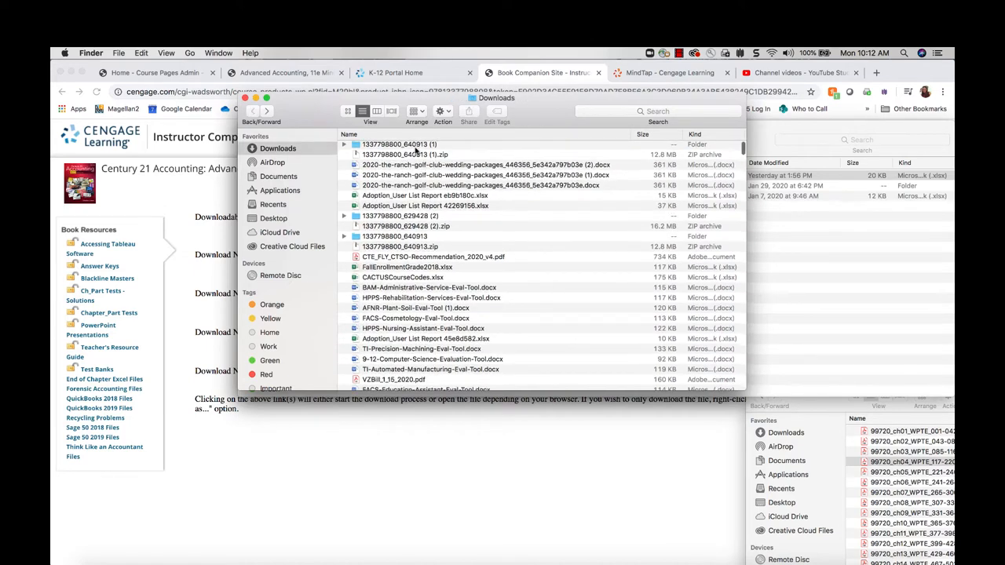
{"action": "double_click", "coordinate": [398, 144]}
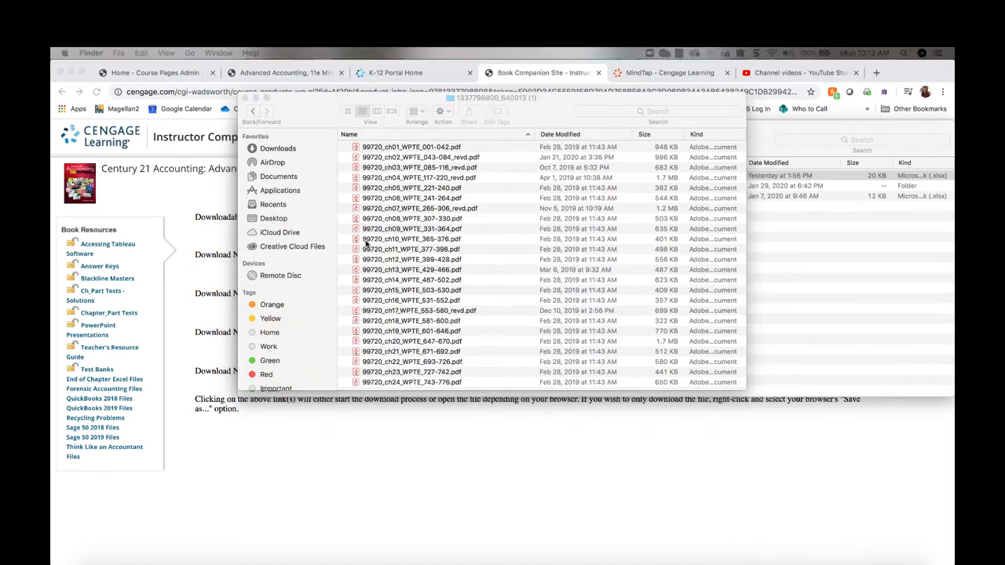
{"action": "mouse_move", "coordinate": [417, 149]}
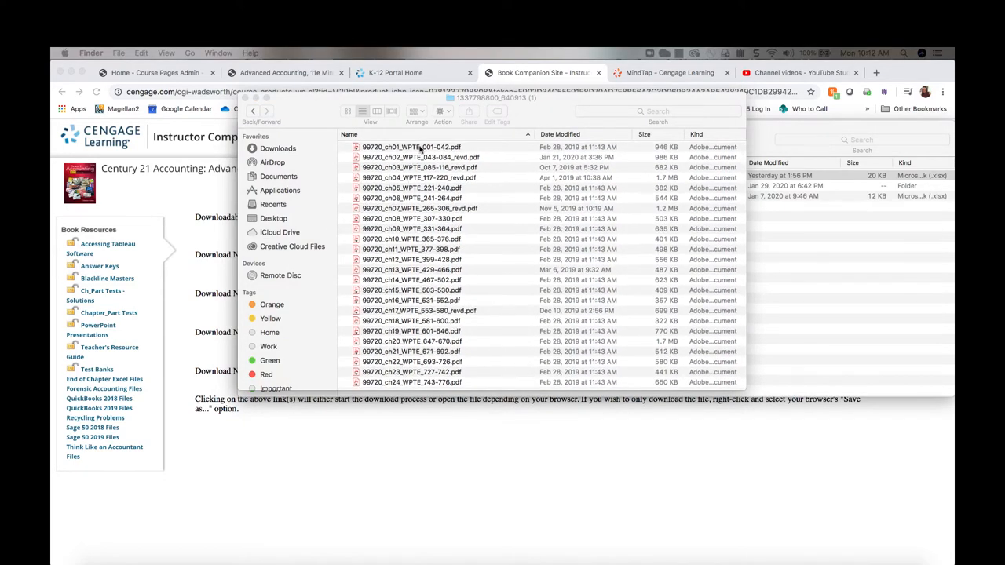
{"action": "left_click", "coordinate": [411, 148]}
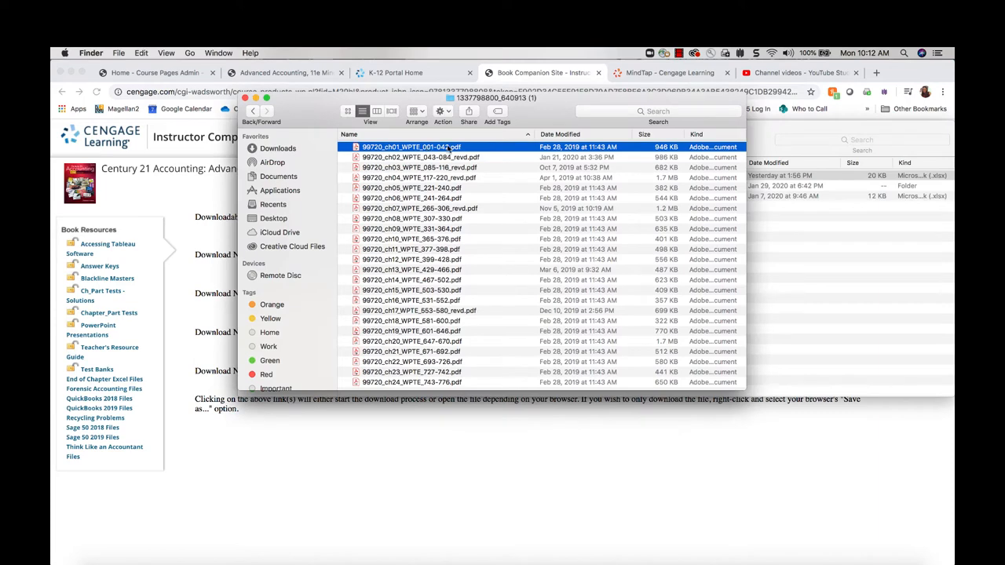
{"action": "double_click", "coordinate": [411, 148]}
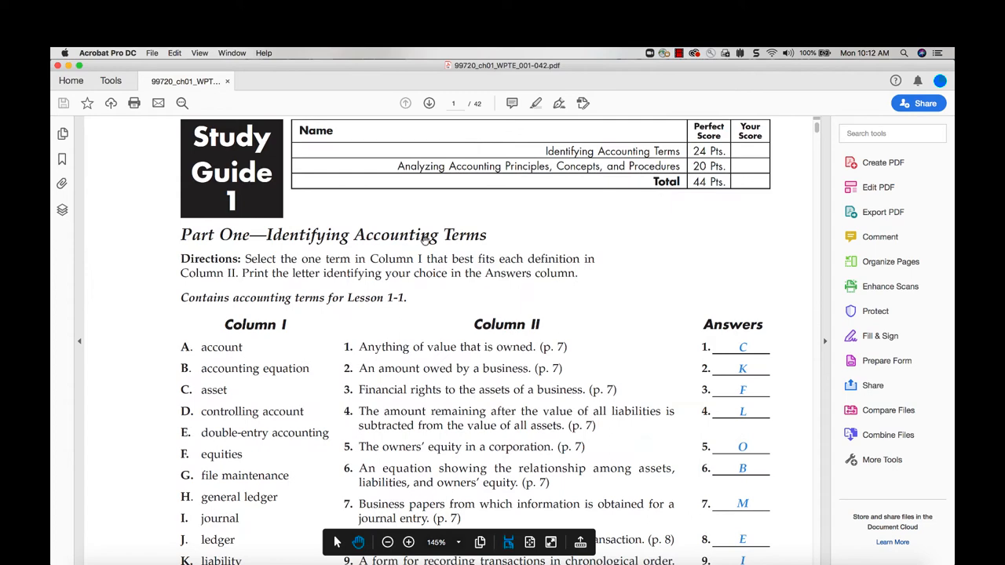
Page forward through Work Together 1-1, Mastery Problem and Source Documents Problem answers to page 1-S
{"action": "left_click", "coordinate": [428, 103]}
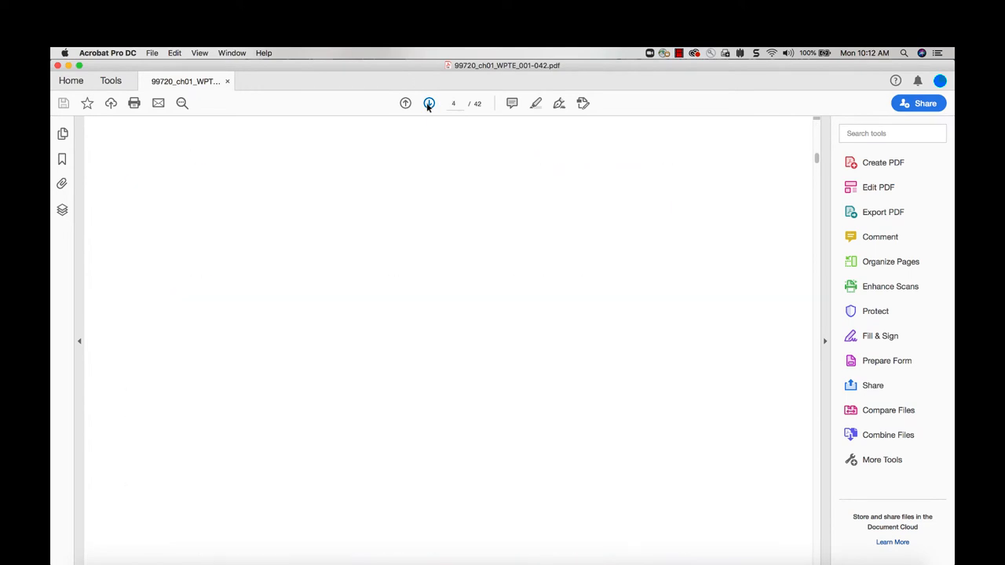
{"action": "left_click", "coordinate": [405, 104]}
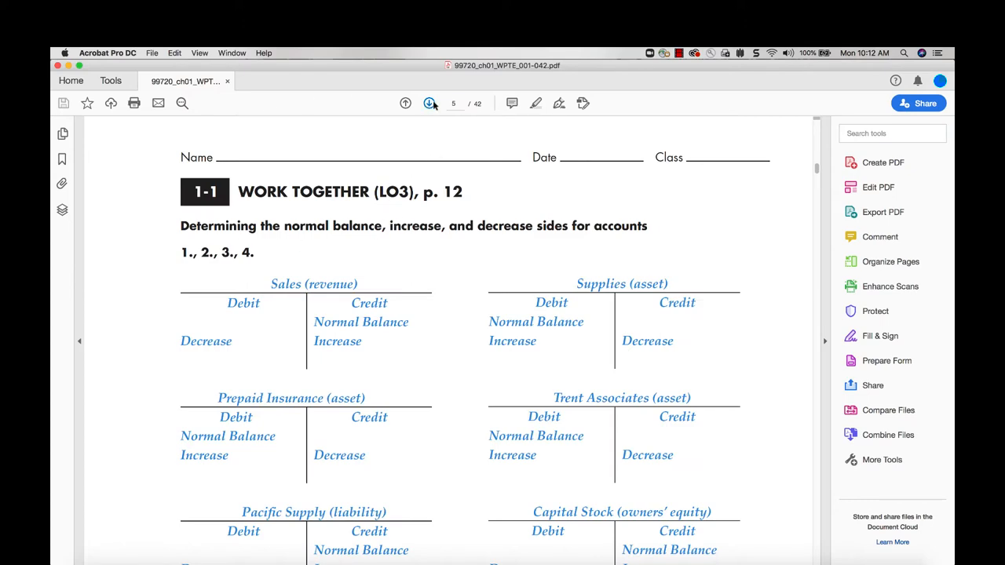
{"action": "left_click", "coordinate": [430, 104]}
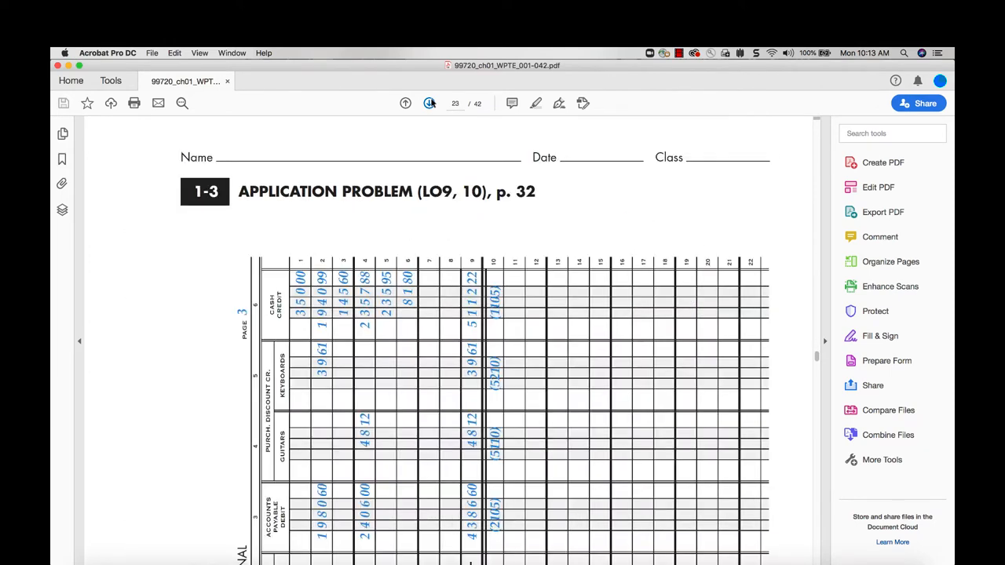
{"action": "left_click", "coordinate": [430, 103]}
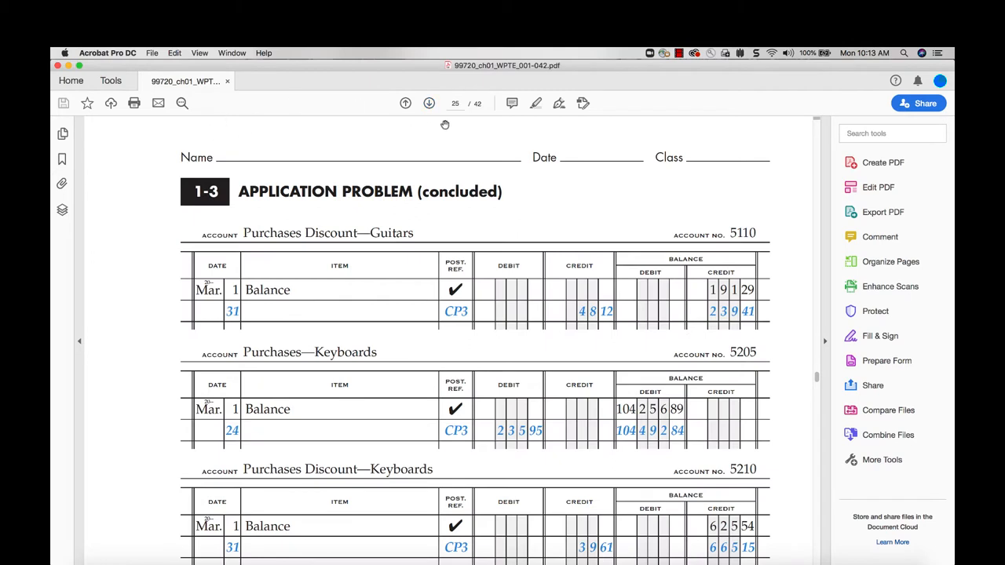
{"action": "left_click", "coordinate": [429, 104]}
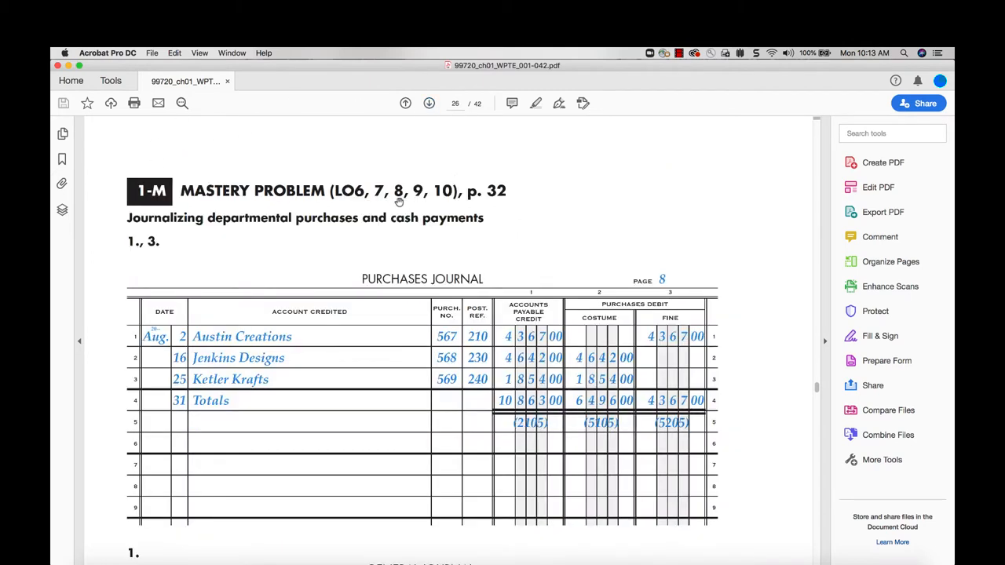
{"action": "mouse_move", "coordinate": [430, 194]}
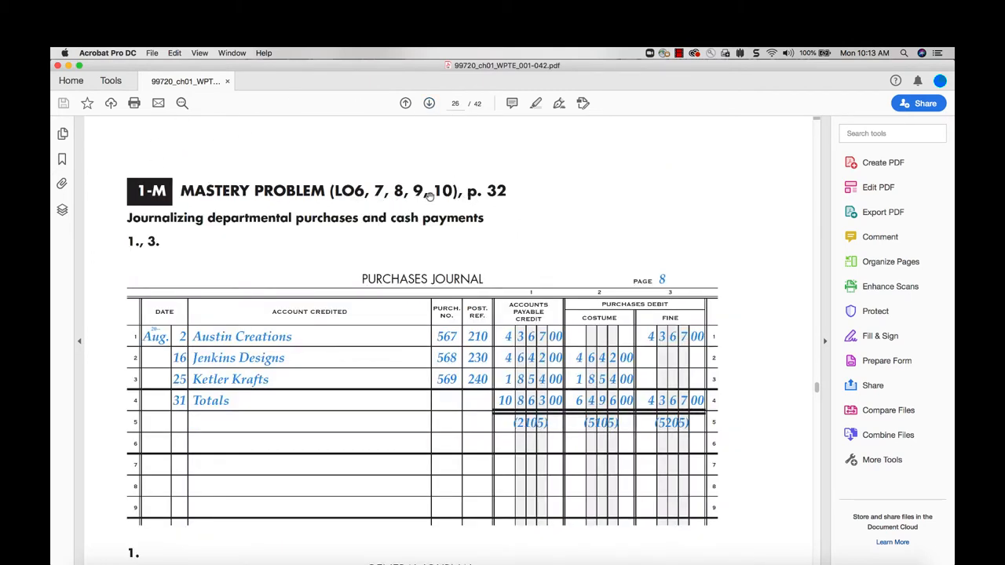
{"action": "left_click", "coordinate": [429, 103]}
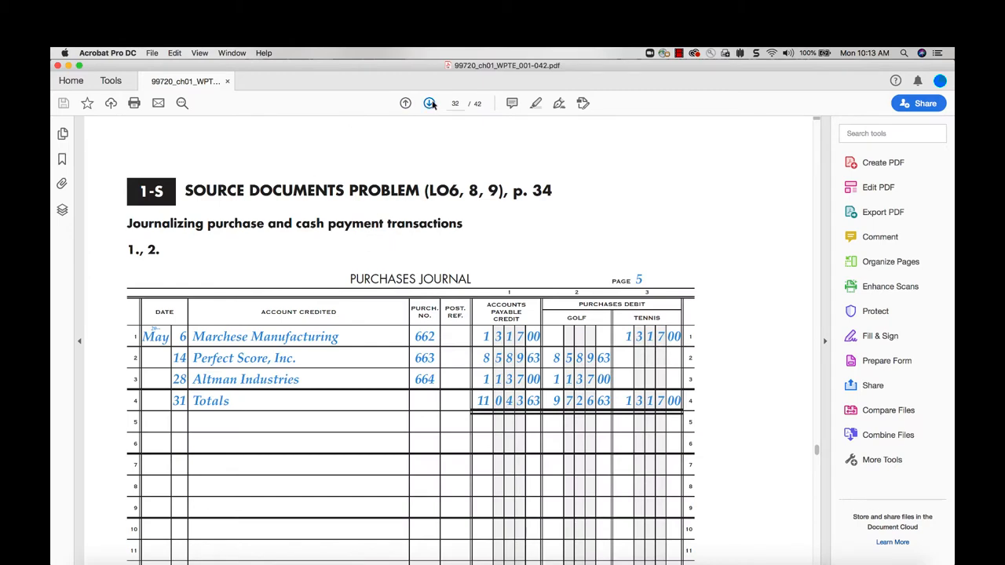
{"action": "left_click", "coordinate": [430, 104]}
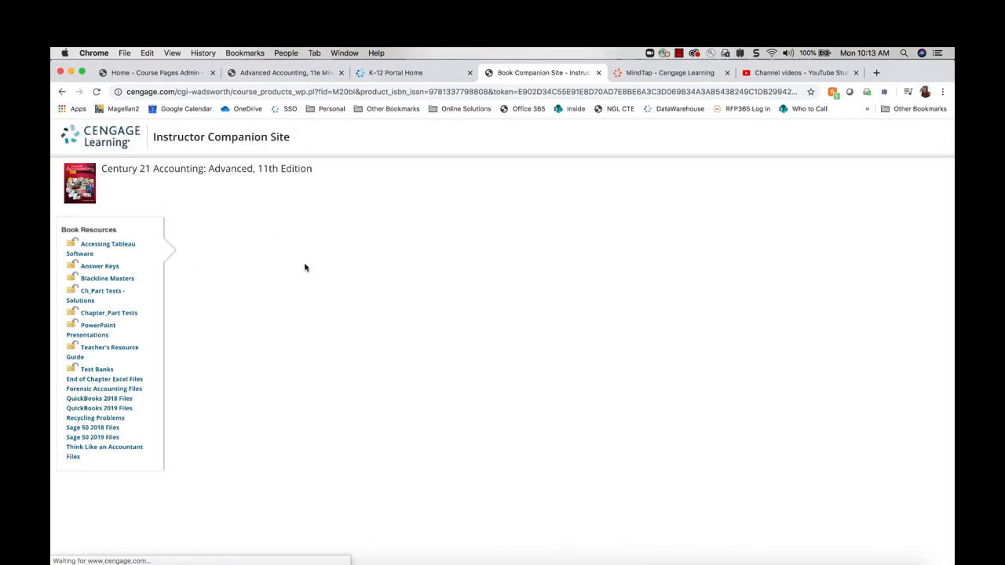
Start the Chapter and Part Tests Solutions zip download via Open Link in New Tab
{"action": "right_click", "coordinate": [282, 255]}
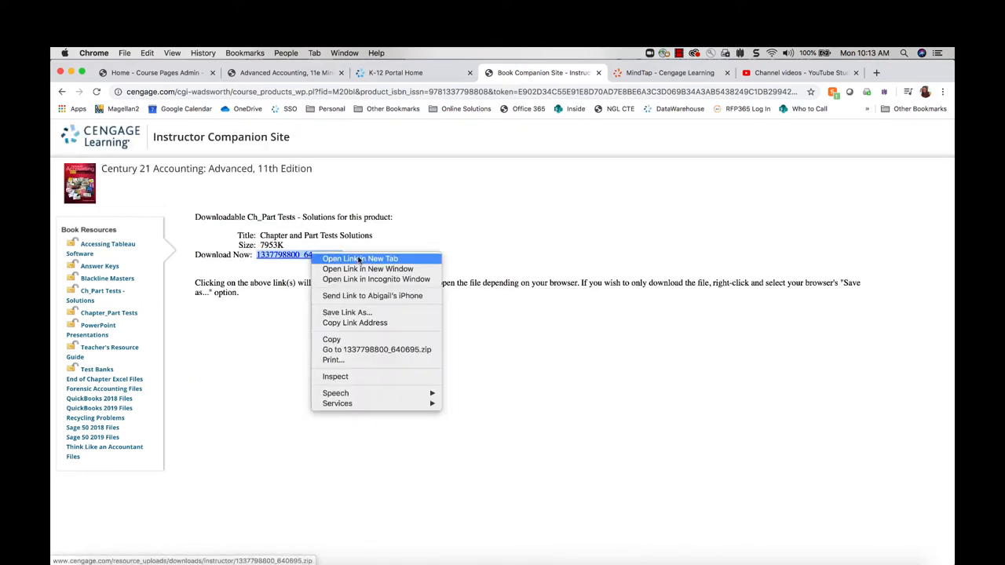
{"action": "left_click", "coordinate": [361, 257]}
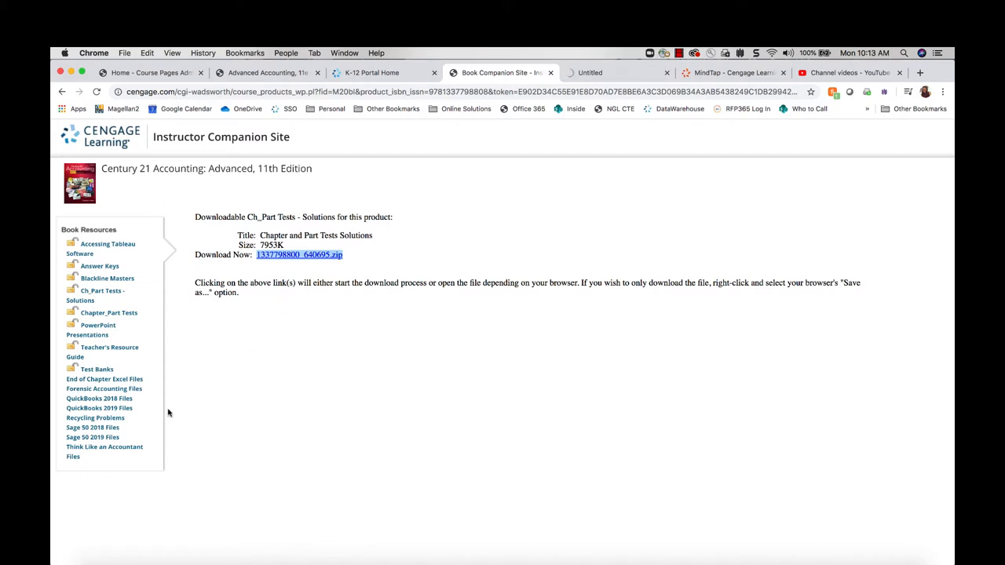
{"action": "left_click", "coordinate": [298, 255]}
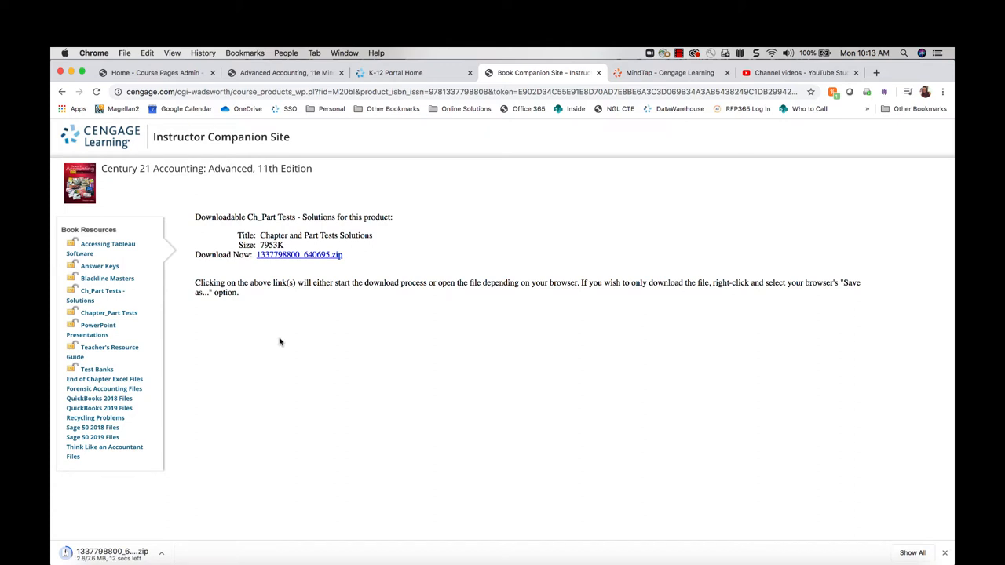
{"action": "mouse_move", "coordinate": [348, 265]}
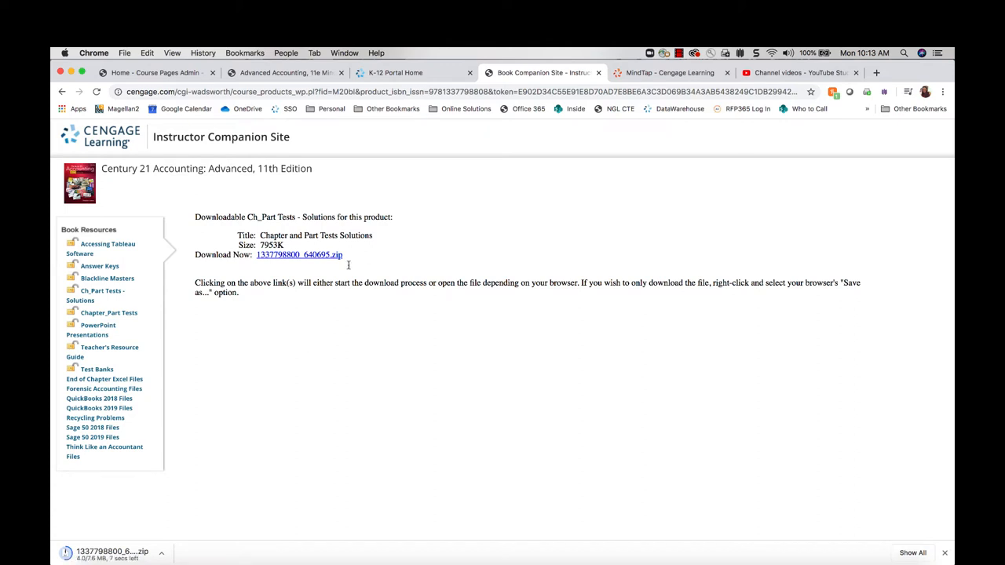
{"action": "mouse_move", "coordinate": [133, 307]}
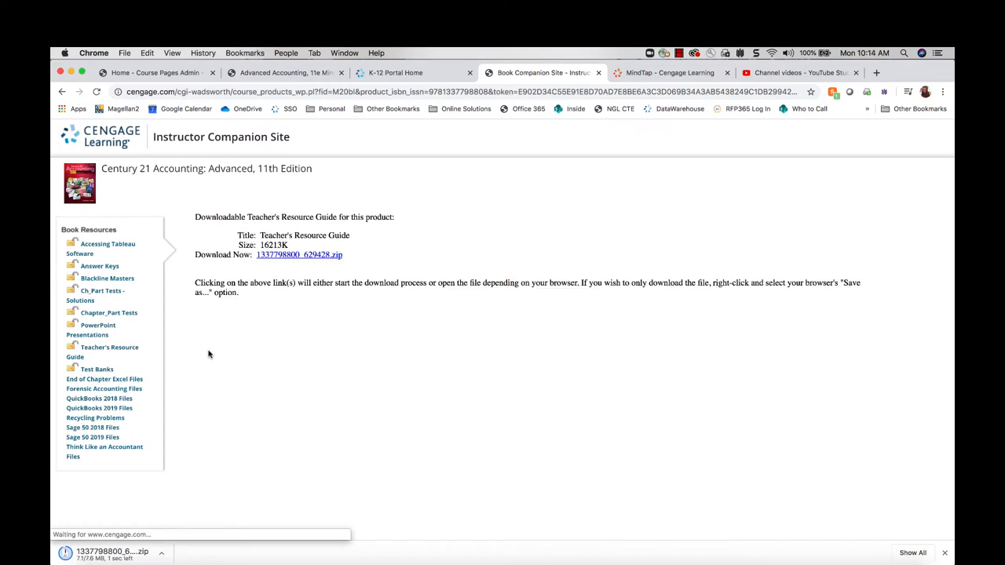
Start the Teacher's Resource Guide zip download from its Download Now link in a new tab
{"action": "right_click", "coordinate": [298, 255]}
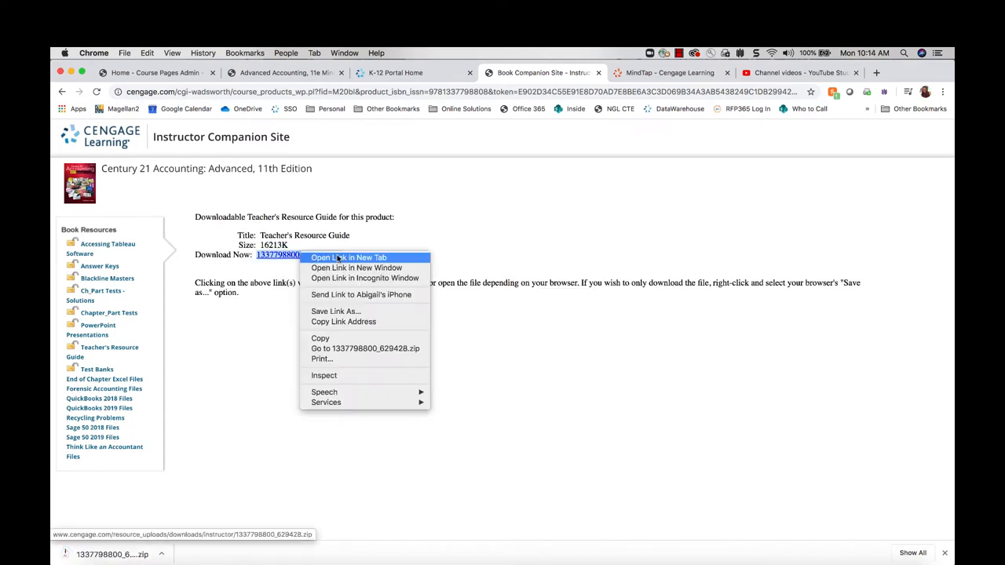
{"action": "left_click", "coordinate": [348, 257]}
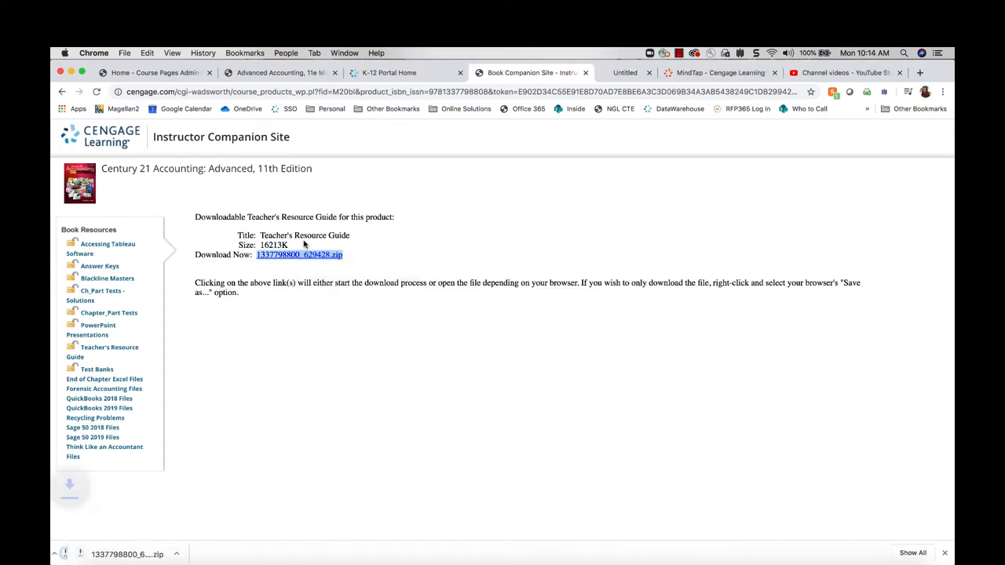
{"action": "left_click", "coordinate": [298, 255]}
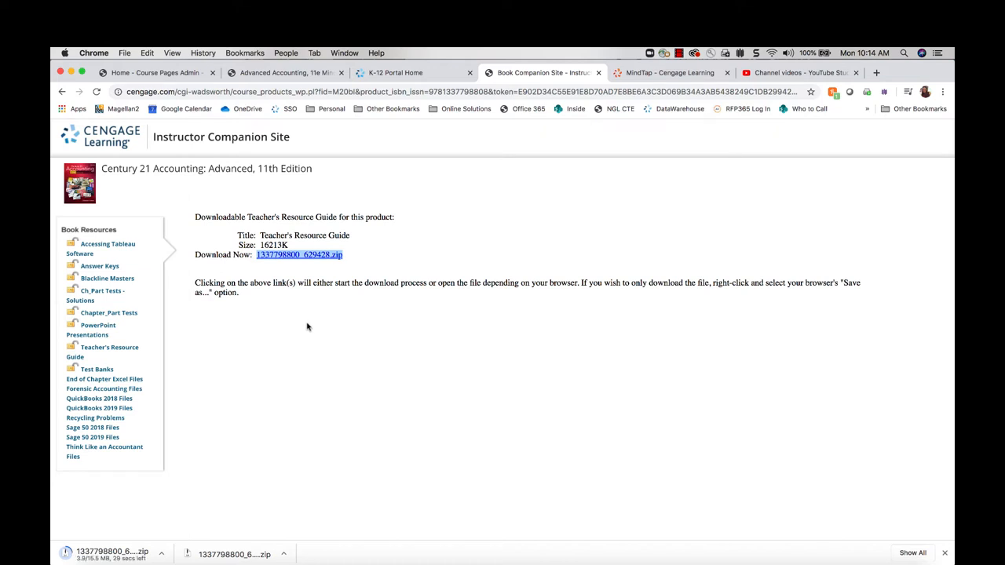
{"action": "mouse_move", "coordinate": [298, 364]}
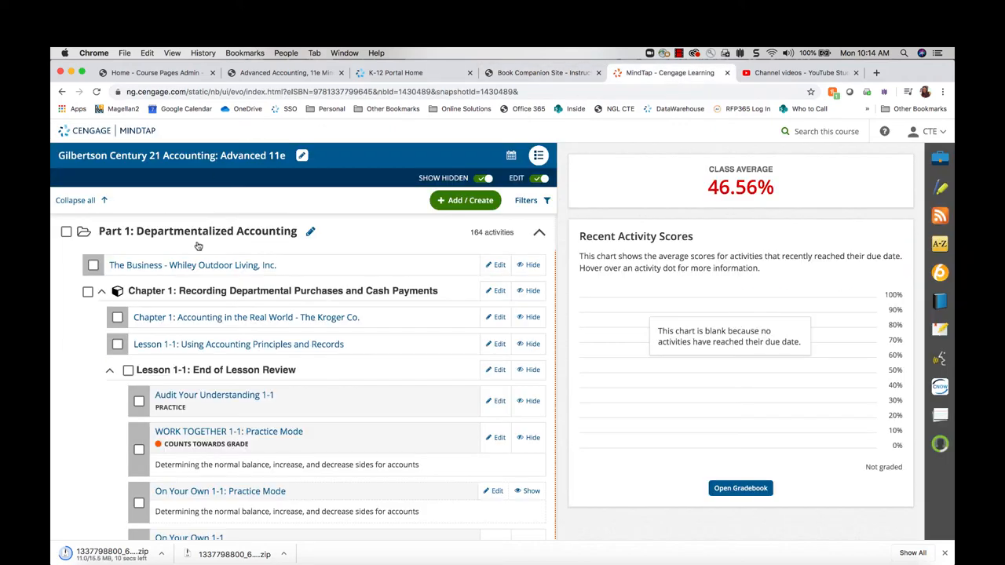
{"action": "mouse_move", "coordinate": [261, 311]}
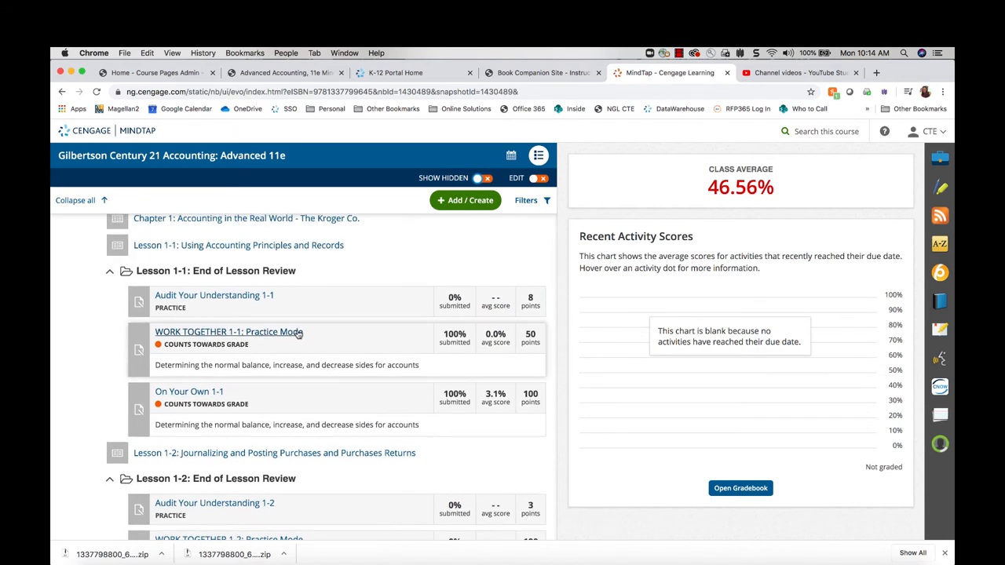
{"action": "mouse_move", "coordinate": [249, 335]}
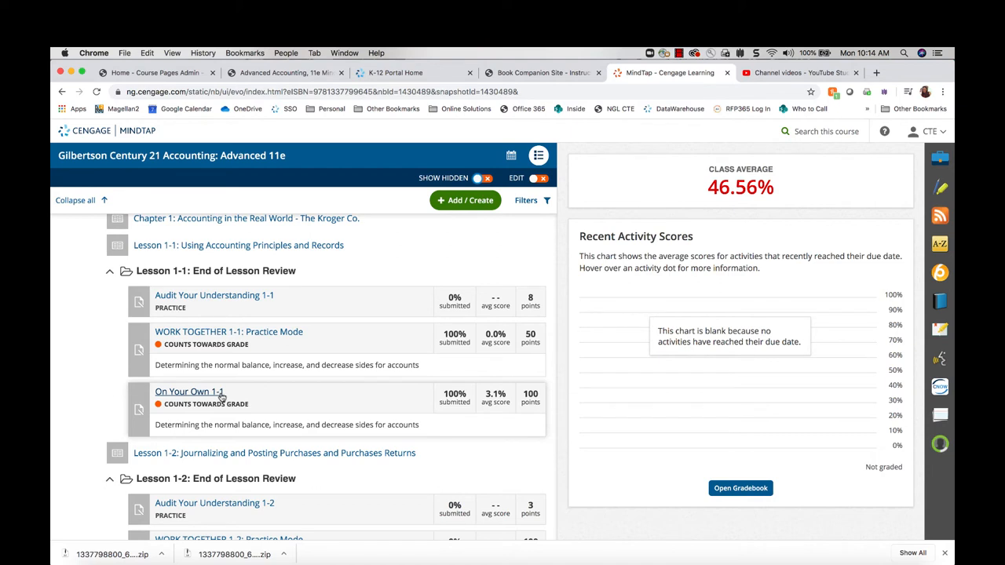
Enable Edit and Show Hidden, then make On Your Own 1-1: Practice Mode visible
{"action": "left_click", "coordinate": [539, 179]}
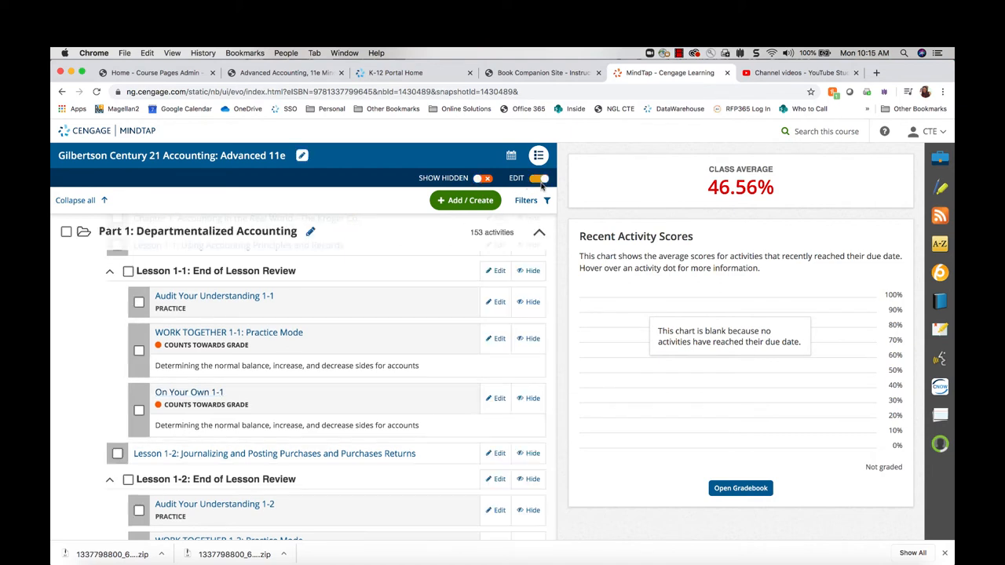
{"action": "left_click", "coordinate": [483, 179]}
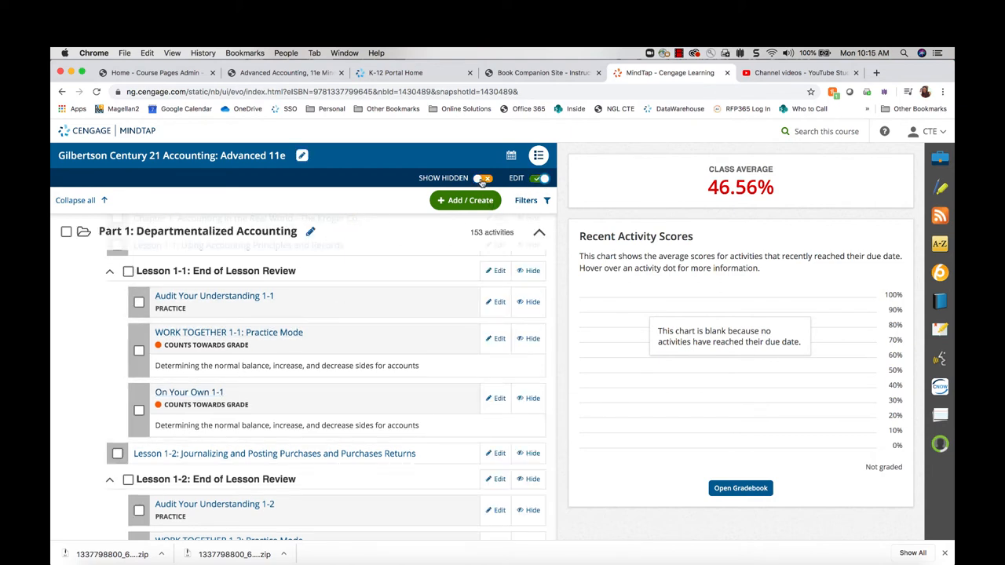
{"action": "left_click", "coordinate": [484, 179]}
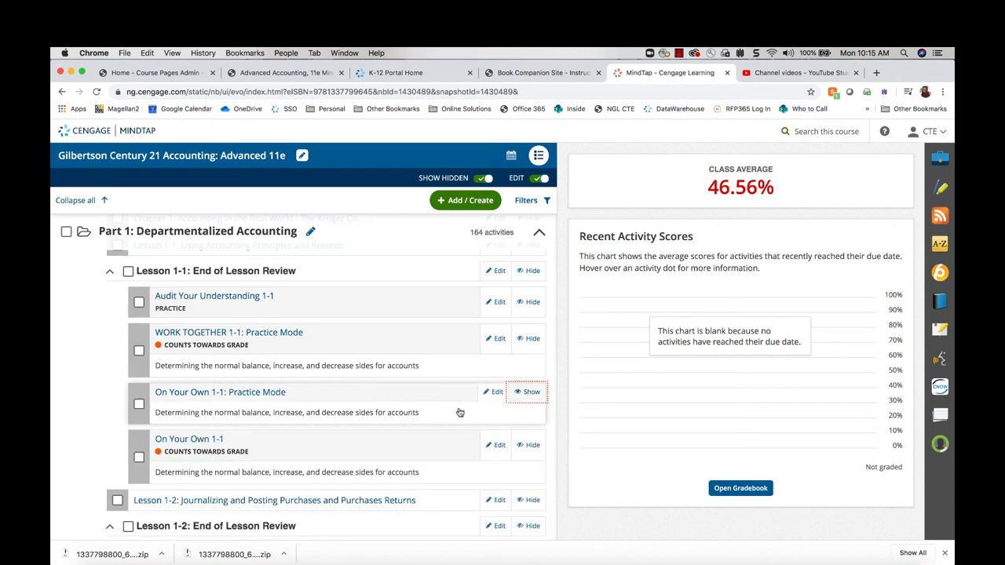
{"action": "left_click", "coordinate": [529, 393]}
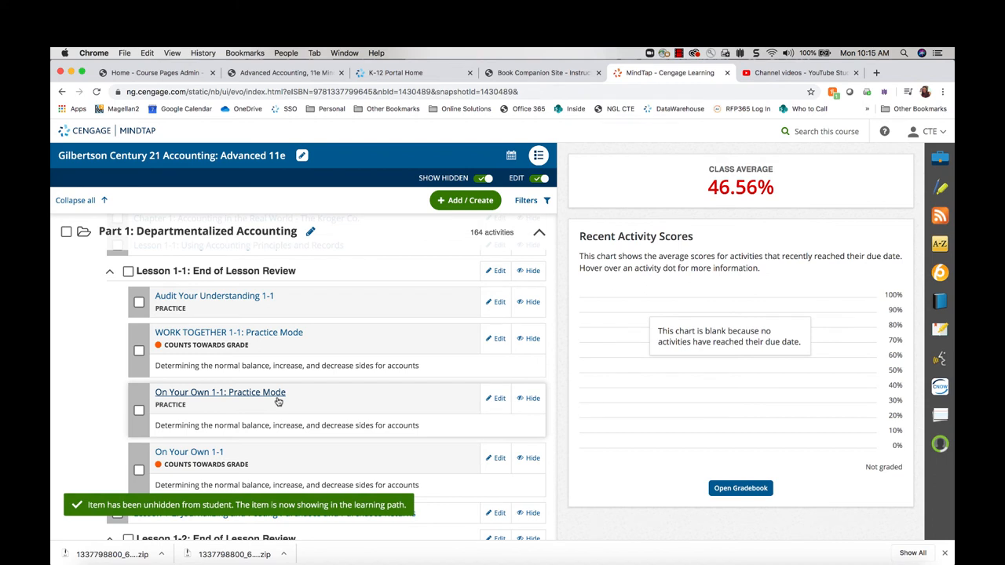
{"action": "mouse_move", "coordinate": [223, 455]}
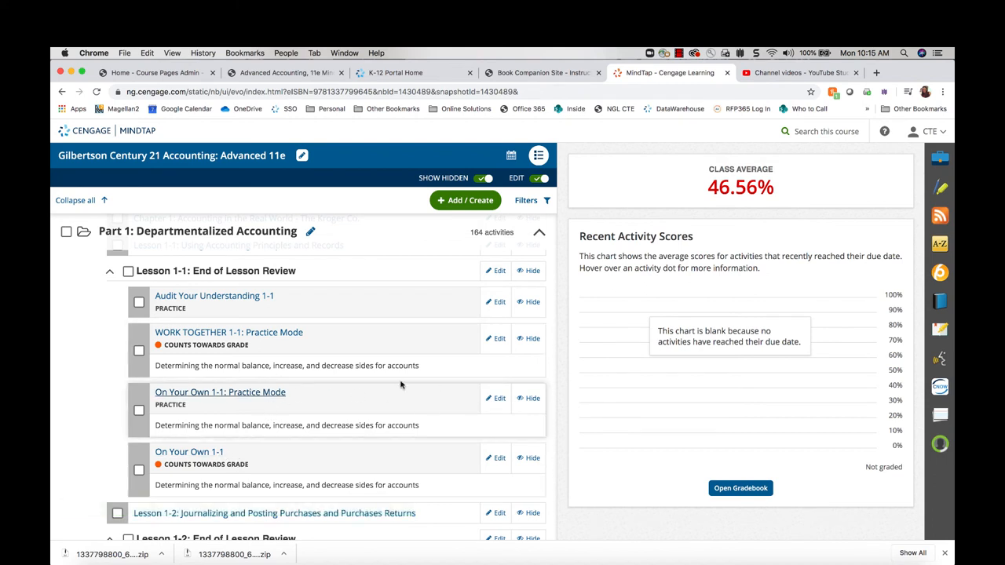
Hide On Your Own 1-1: Practice Mode from students again and open the activity
{"action": "scroll", "scroll_direction": "down", "scroll_amount": 3}
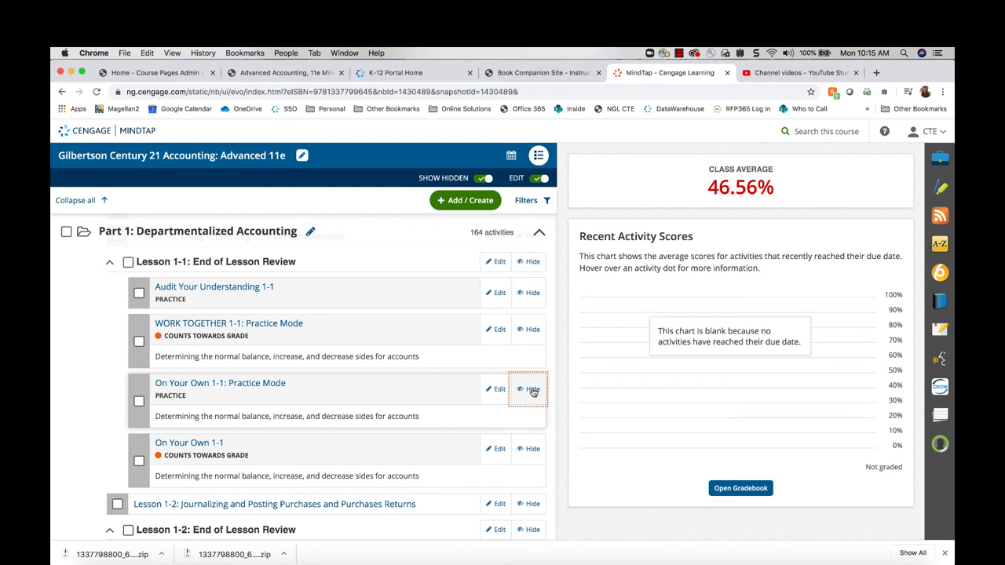
{"action": "left_click", "coordinate": [533, 389]}
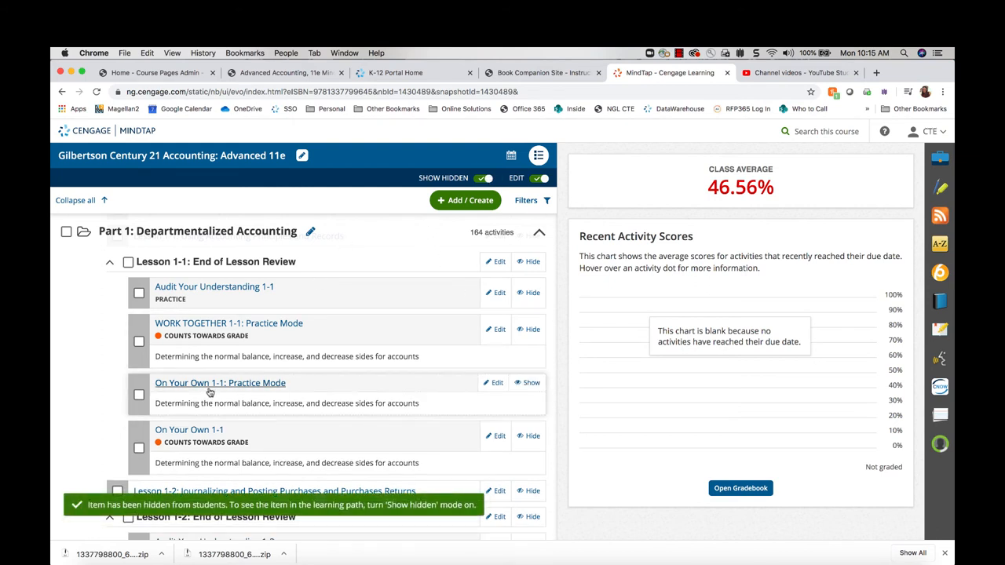
{"action": "left_click", "coordinate": [220, 383]}
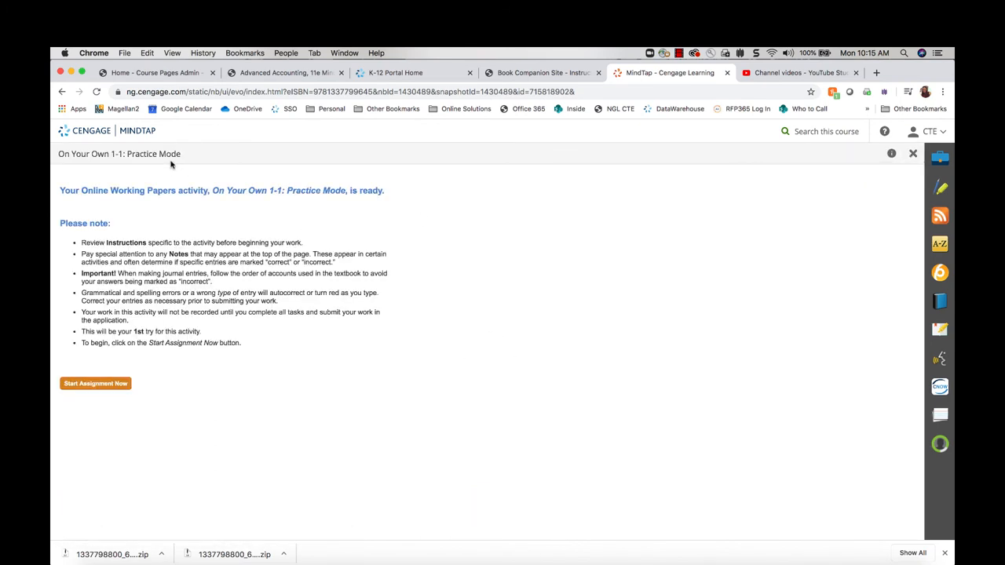
Start the On Your Own 1-1 practice assignment and reveal its correct answers with Show Answer
{"action": "left_click", "coordinate": [94, 383]}
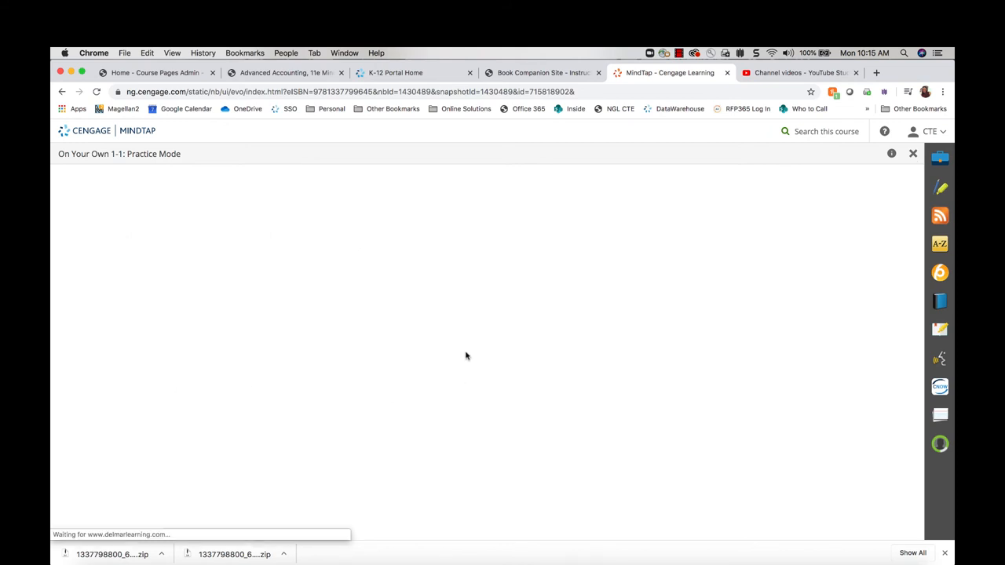
{"action": "mouse_move", "coordinate": [437, 286]}
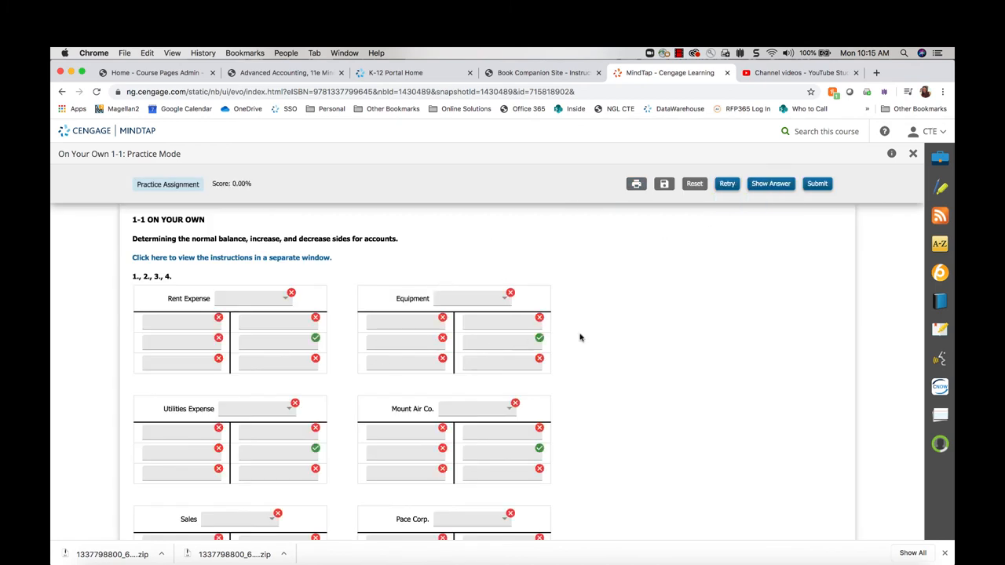
{"action": "left_click", "coordinate": [769, 182]}
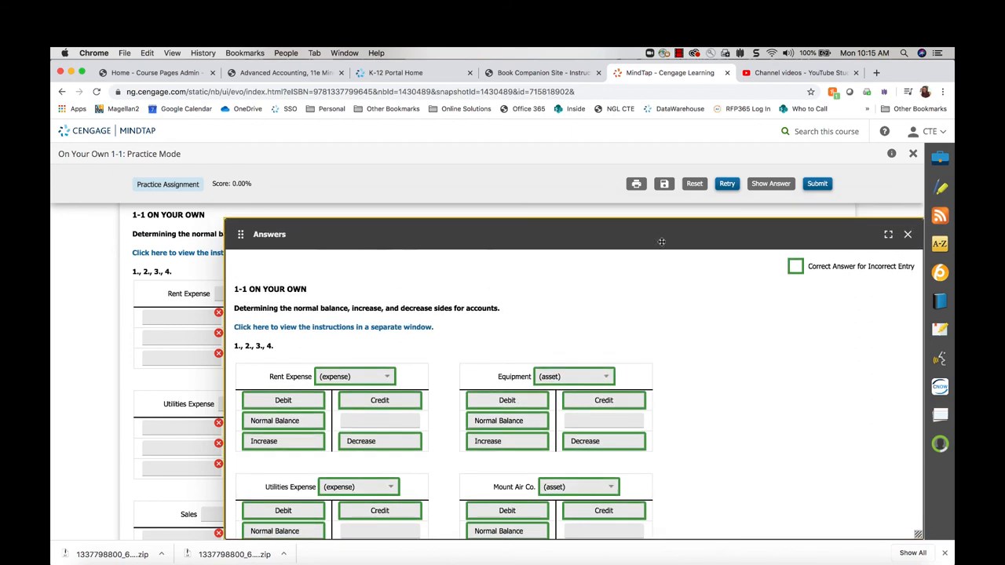
{"action": "mouse_move", "coordinate": [592, 353]}
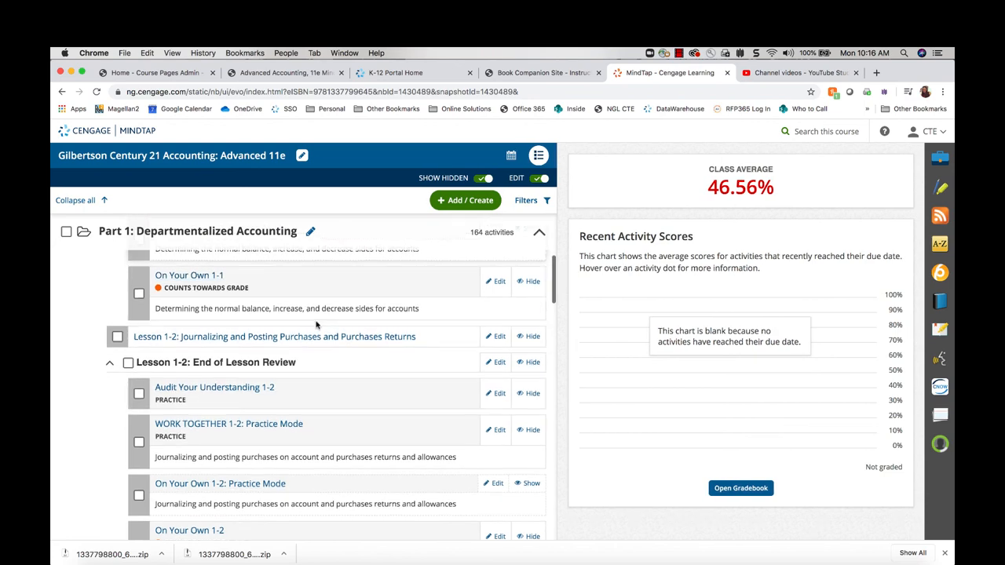
{"action": "left_click", "coordinate": [542, 73]}
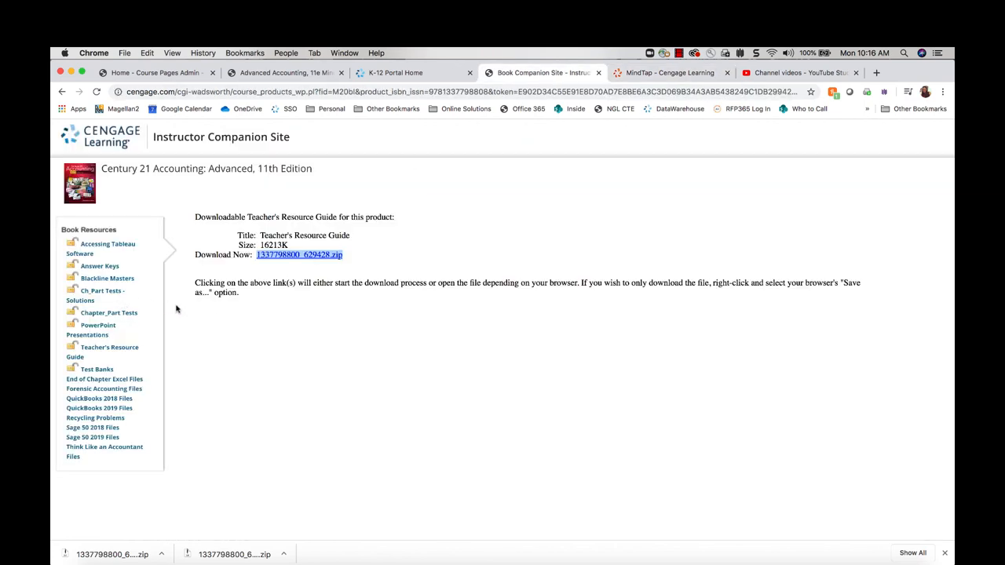
{"action": "mouse_move", "coordinate": [431, 257]}
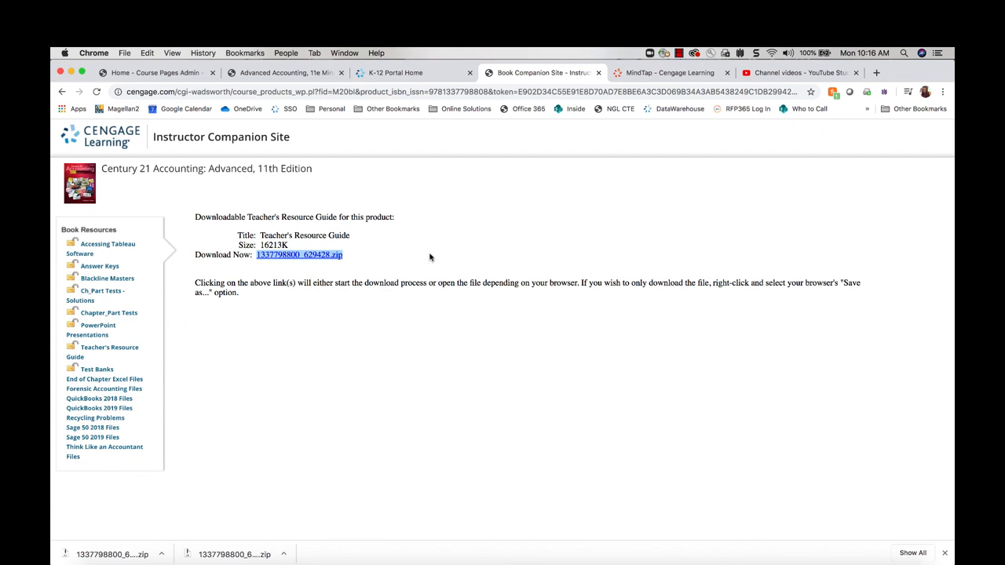
{"action": "mouse_move", "coordinate": [577, 119]}
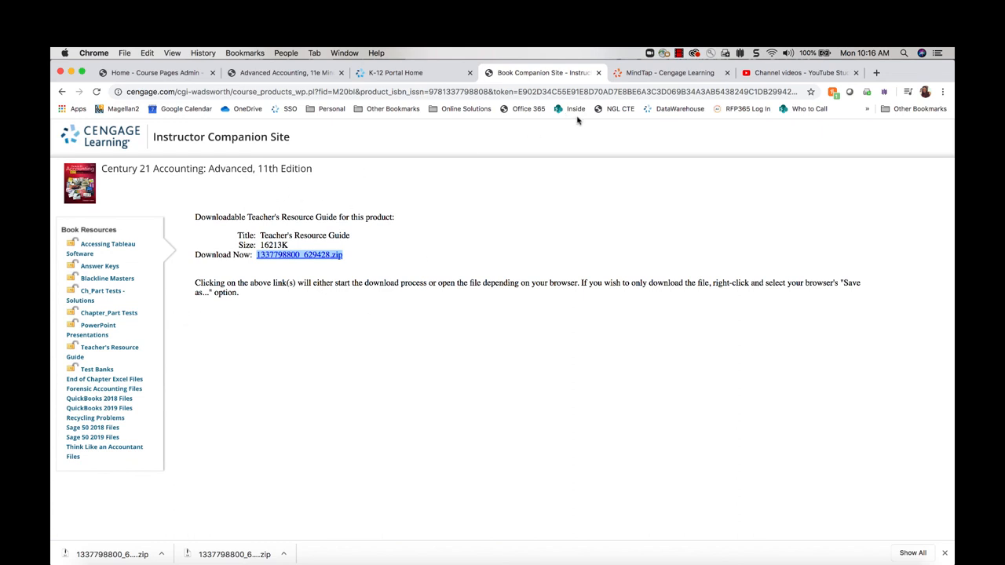
{"action": "left_click", "coordinate": [667, 72]}
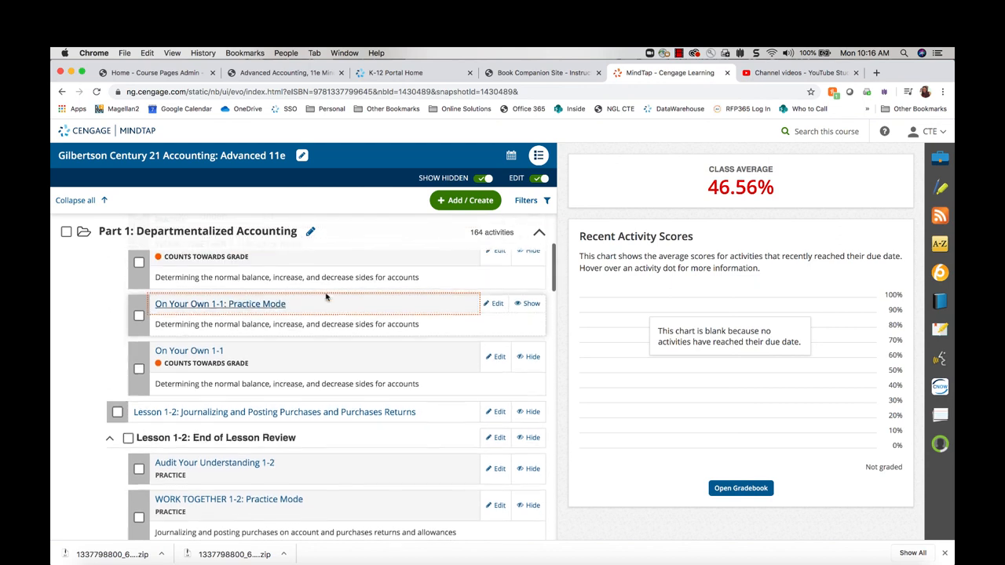